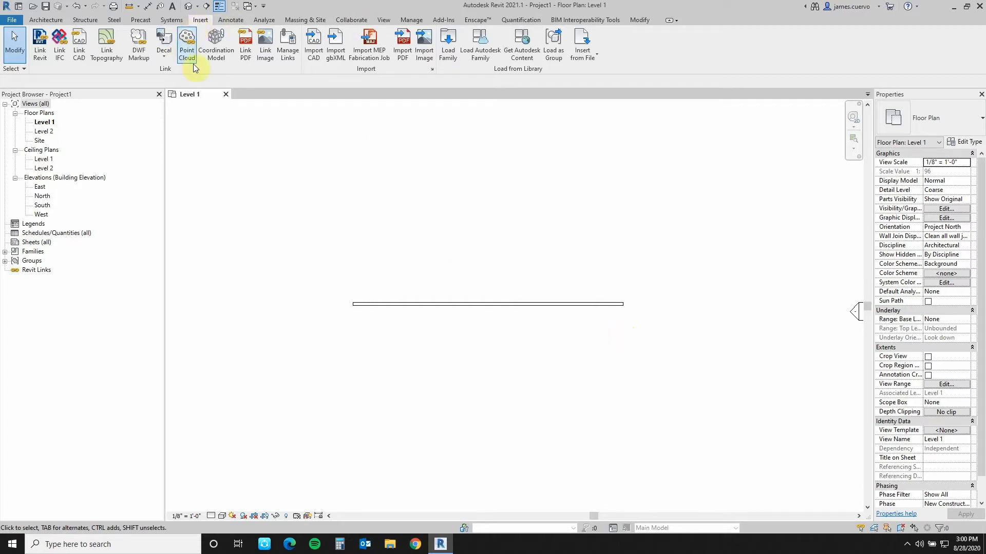
mouse_move(528, 71)
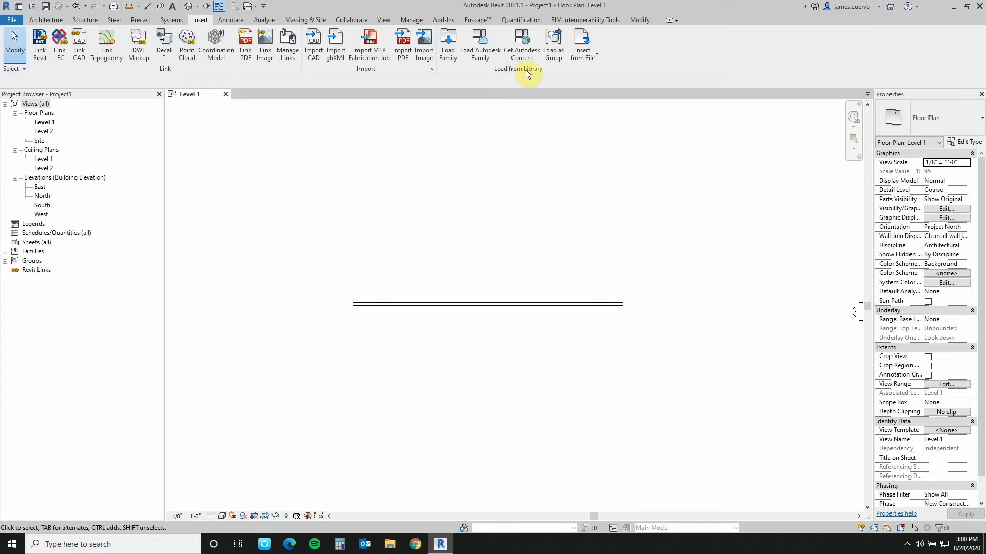
mouse_move(480, 46)
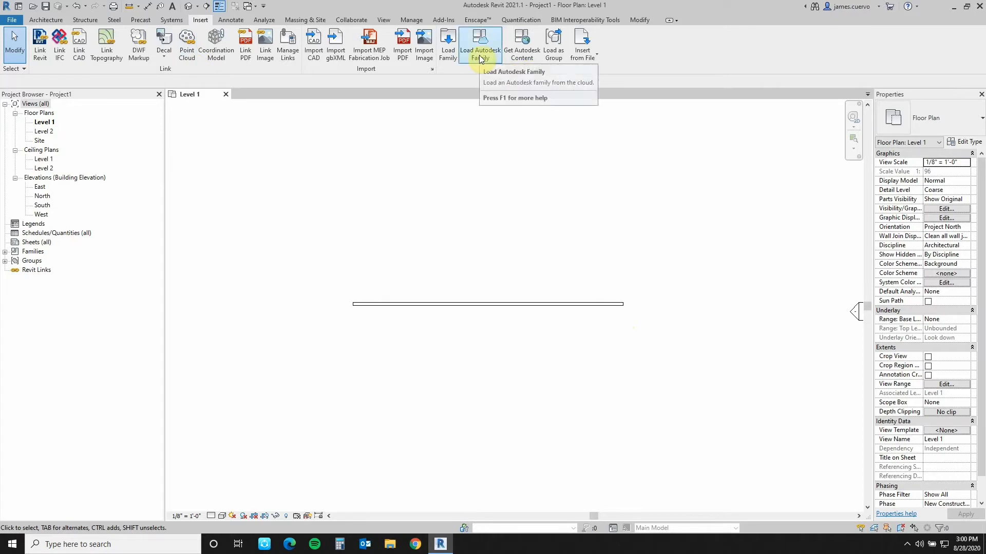
- Start Load Autodesk Family from the Insert ribbon to browse cloud families
left_click(479, 44)
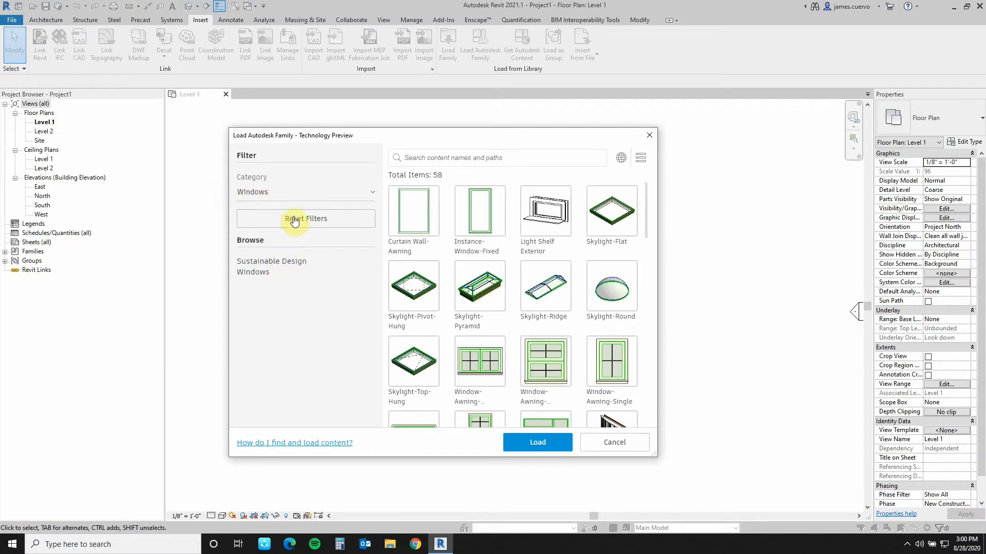
- Clear the Windows filter and narrow the cloud catalog to the Doors category
left_click(306, 218)
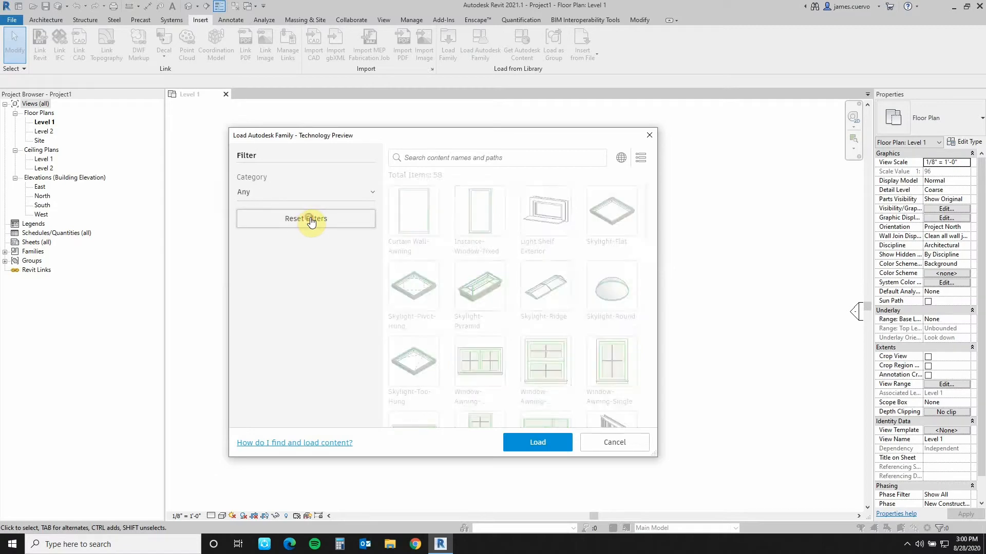
left_click(306, 218)
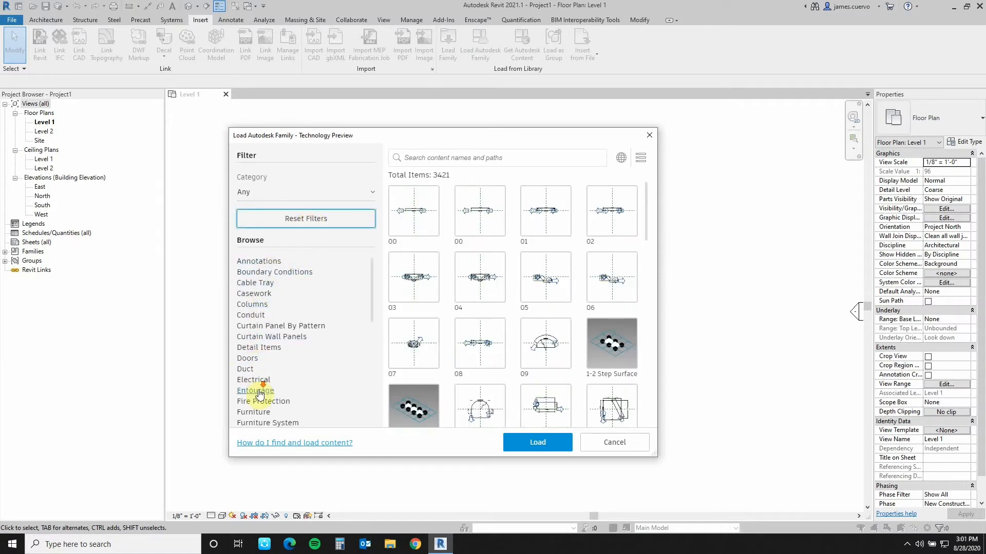
scroll("down", 3)
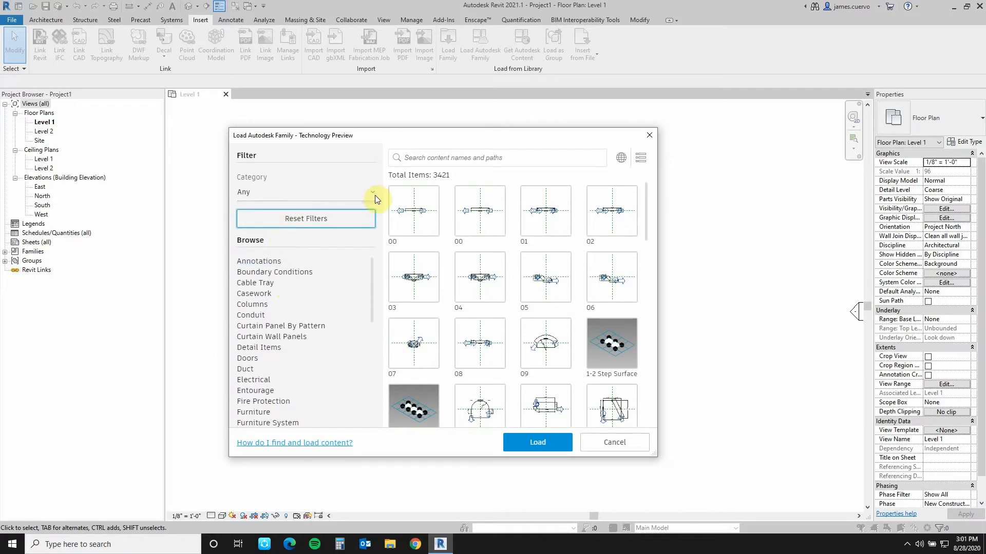
left_click(372, 192)
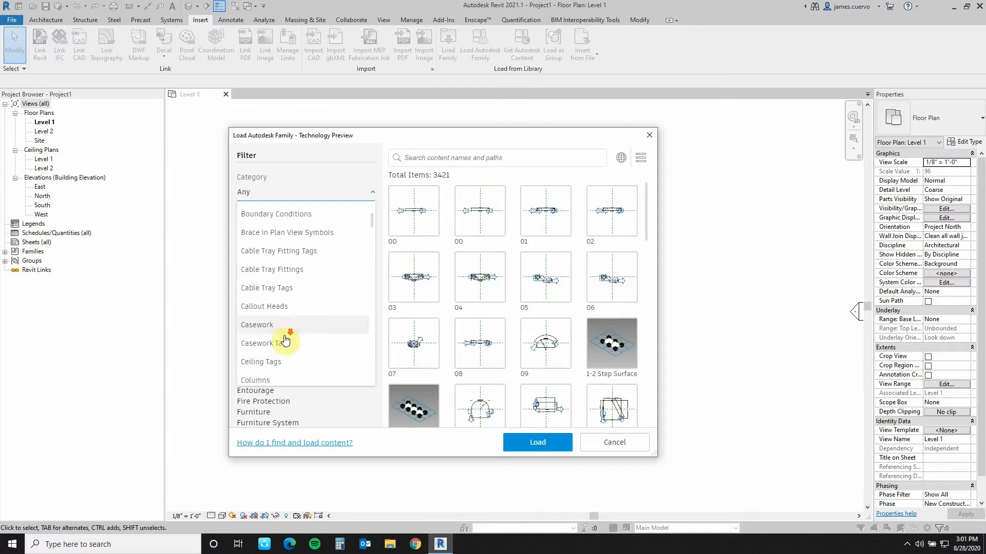
scroll("down", 3)
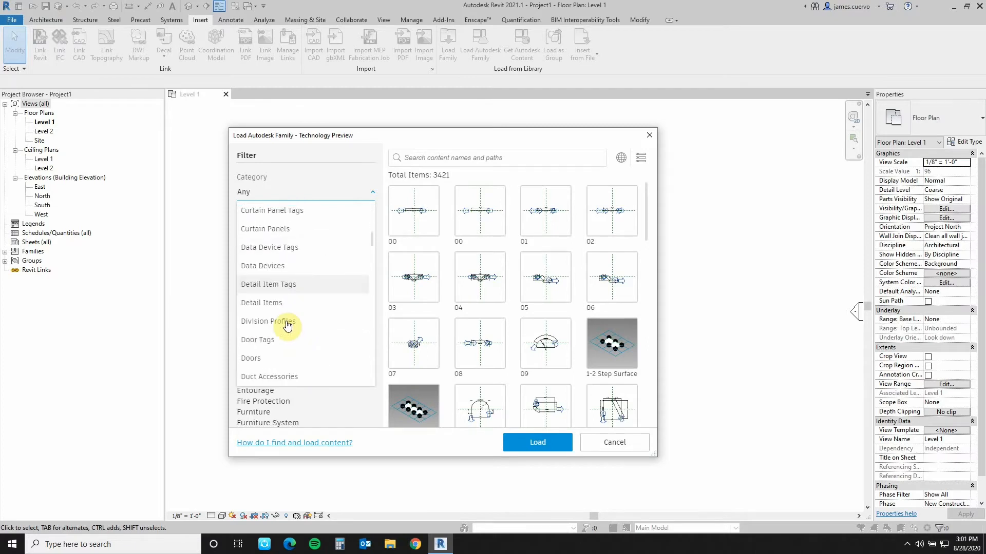
left_click(251, 357)
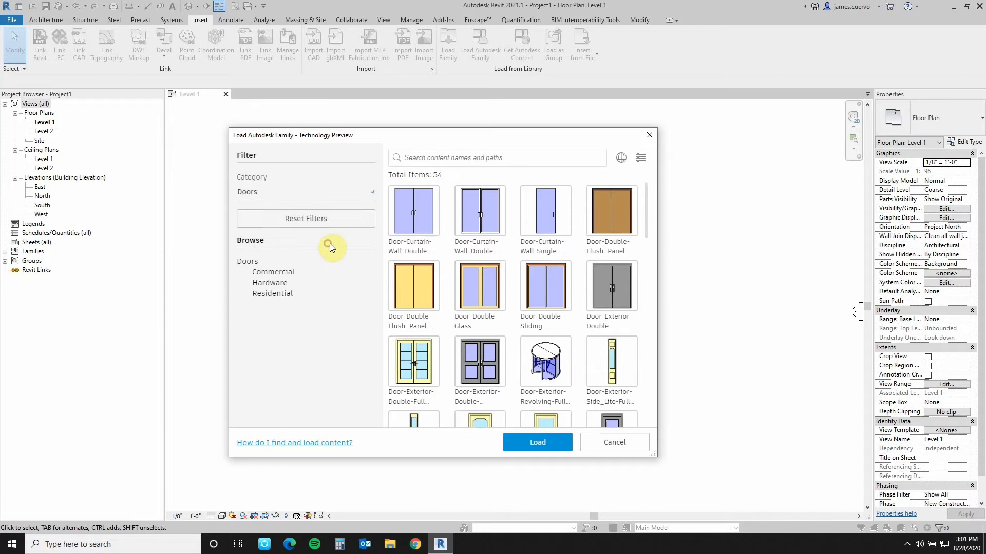
- Browse the door results, then reset filters to show all 3,421 families
left_click(306, 218)
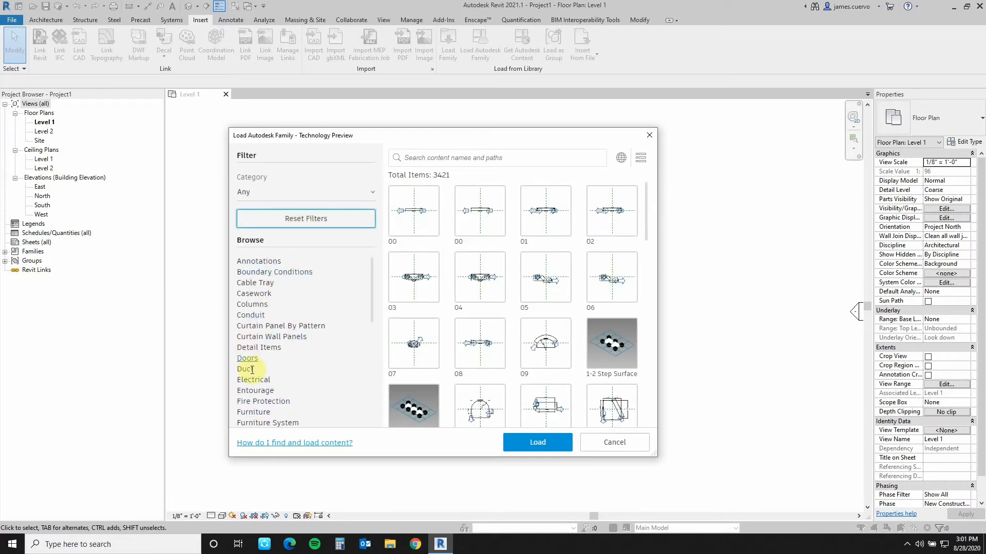
mouse_move(261, 248)
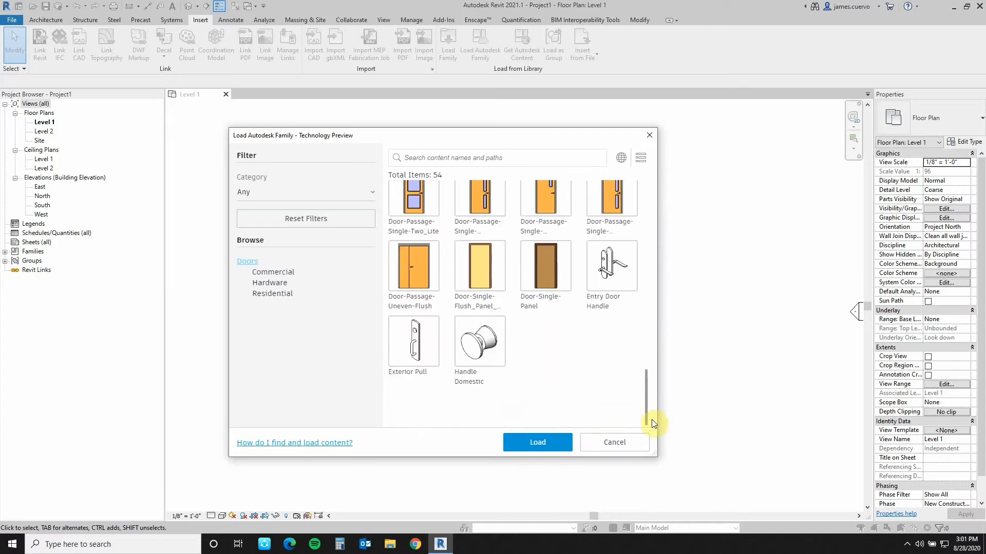
scroll("down", 3)
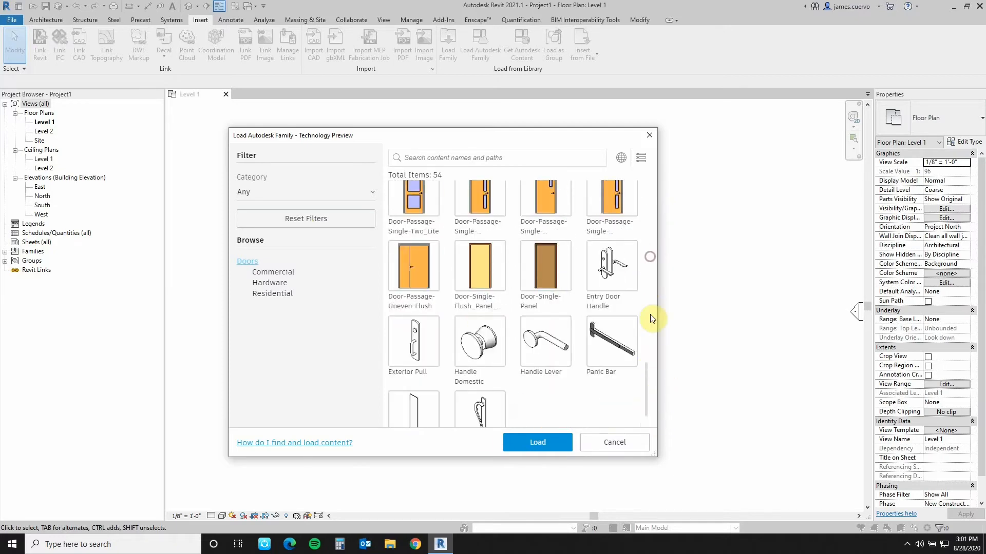
scroll("down", 3)
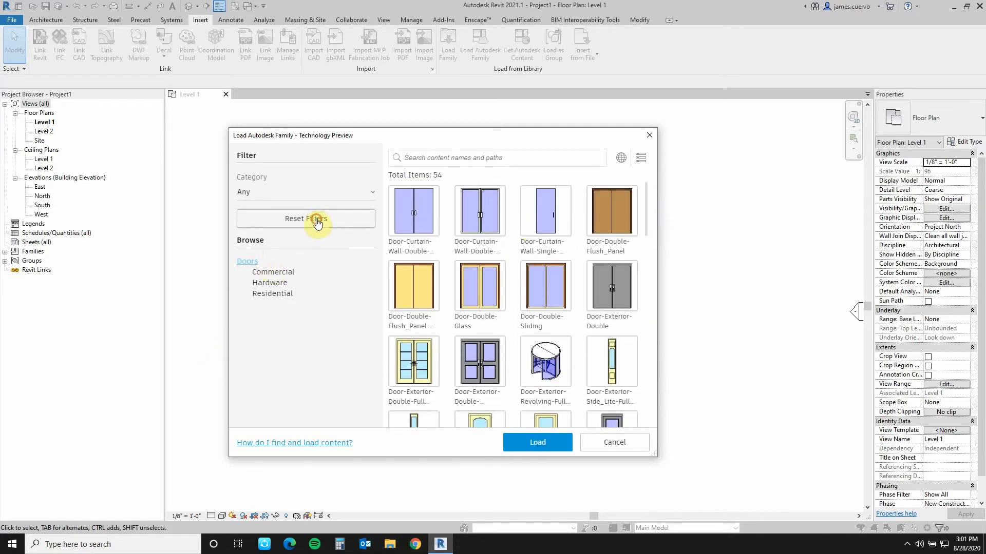
left_click(306, 218)
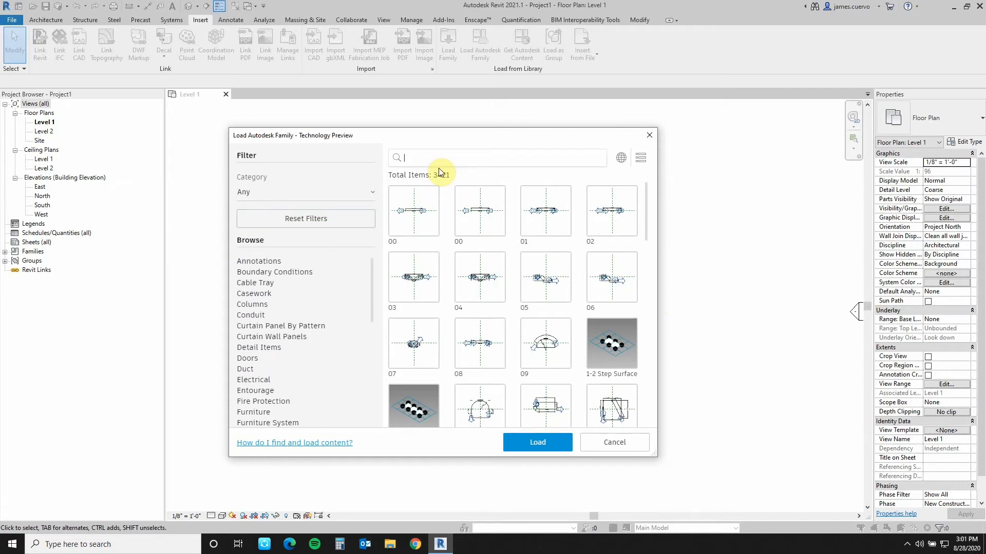
- Search 'door' (129 results), scroll through them, then clear the search back to 3,421 families
type("doors")
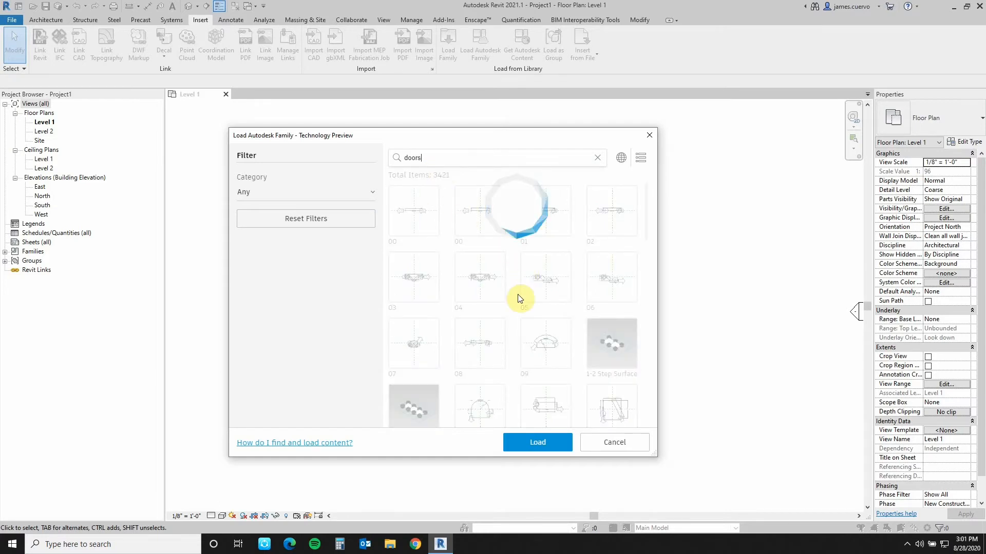
mouse_move(564, 314)
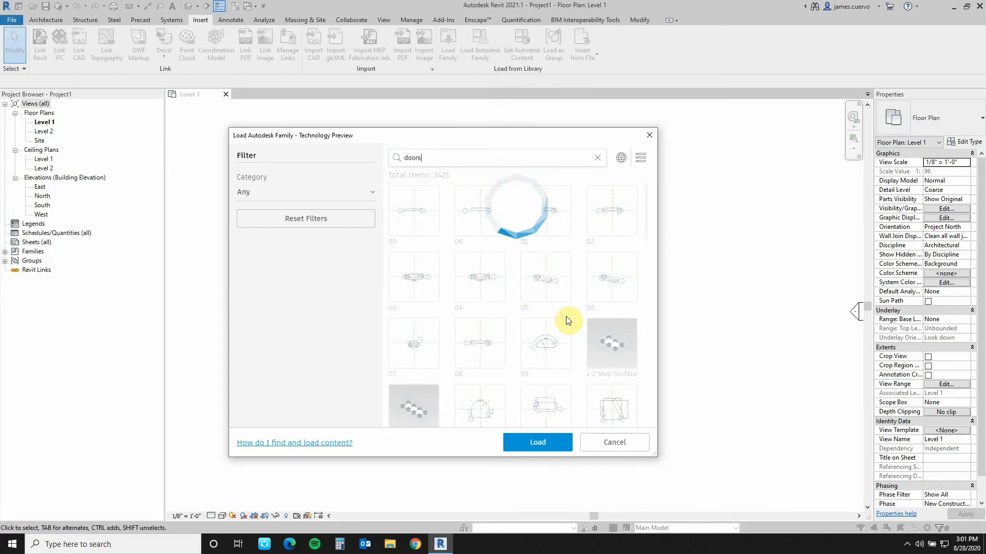
mouse_move(619, 270)
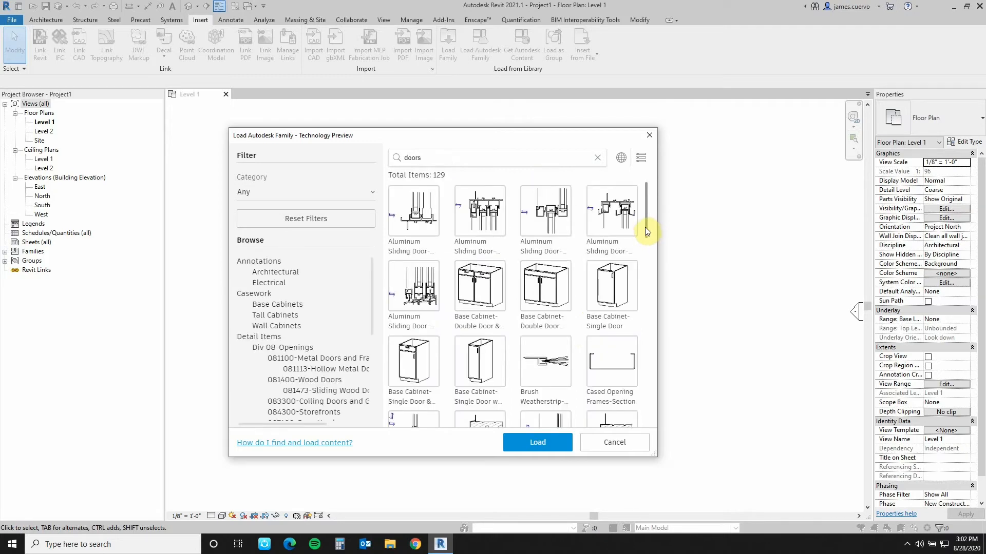
scroll("down", 3)
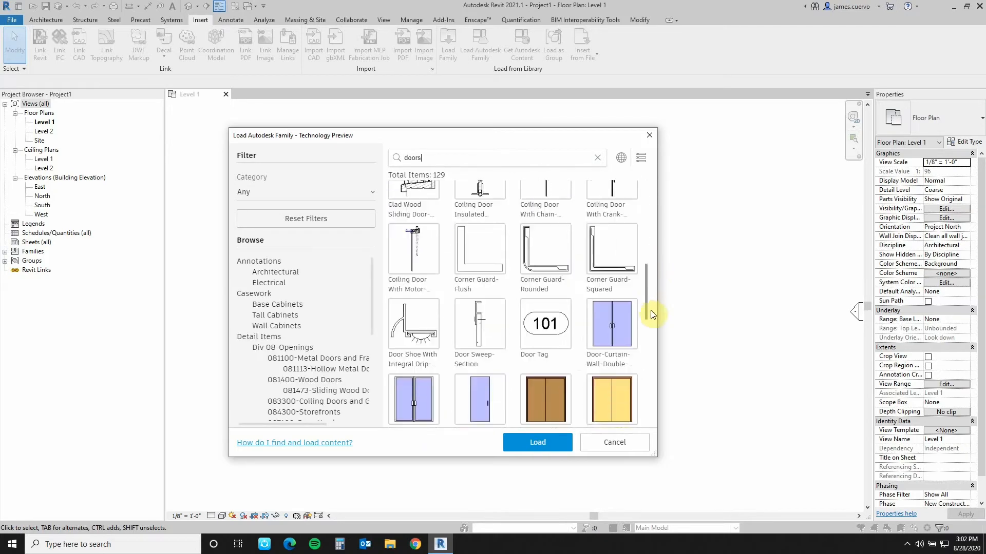
scroll("down", 3)
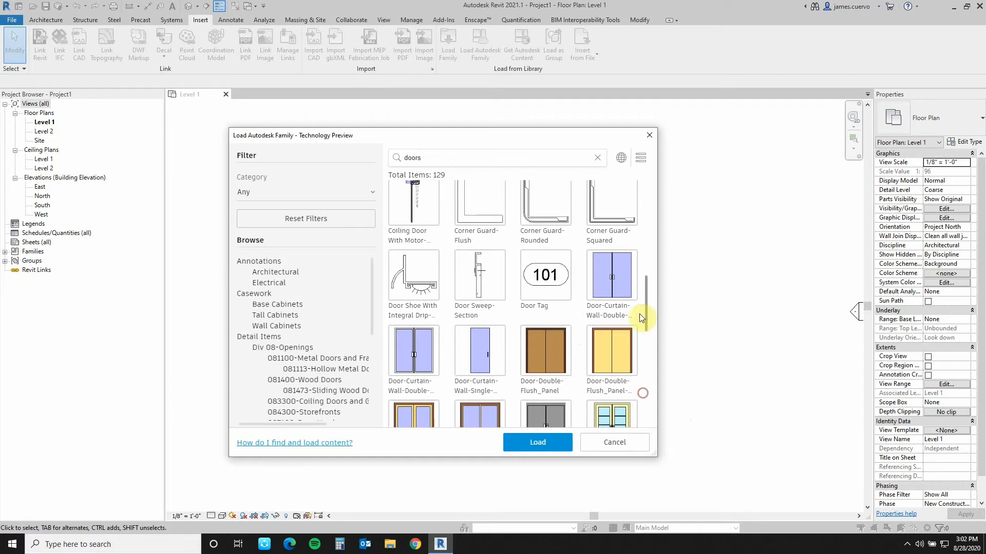
scroll("down", 3)
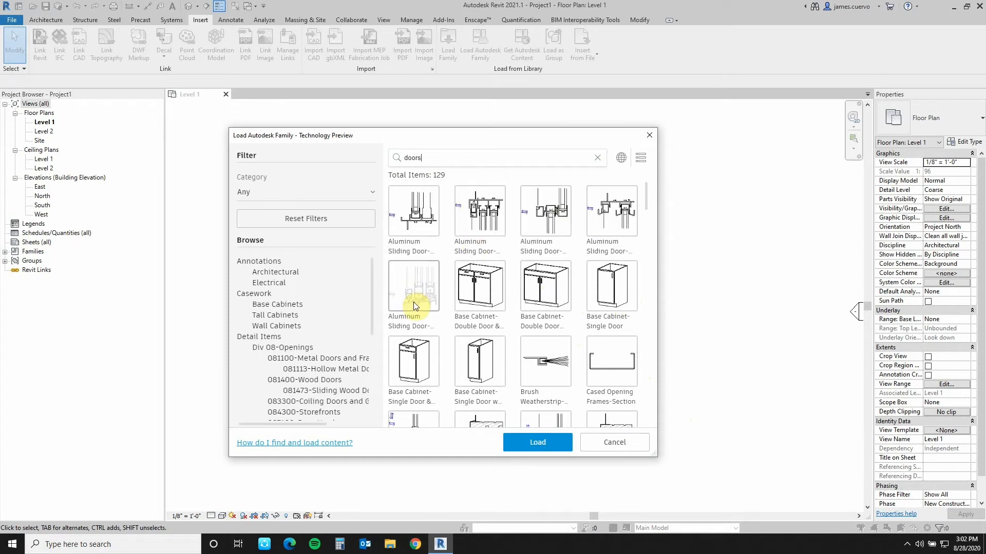
mouse_move(639, 259)
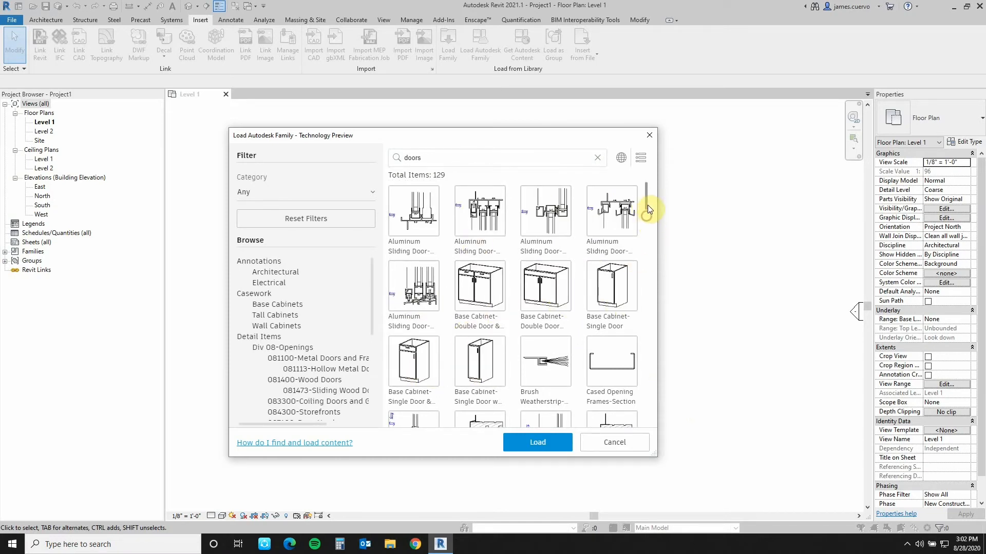
scroll("down", 3)
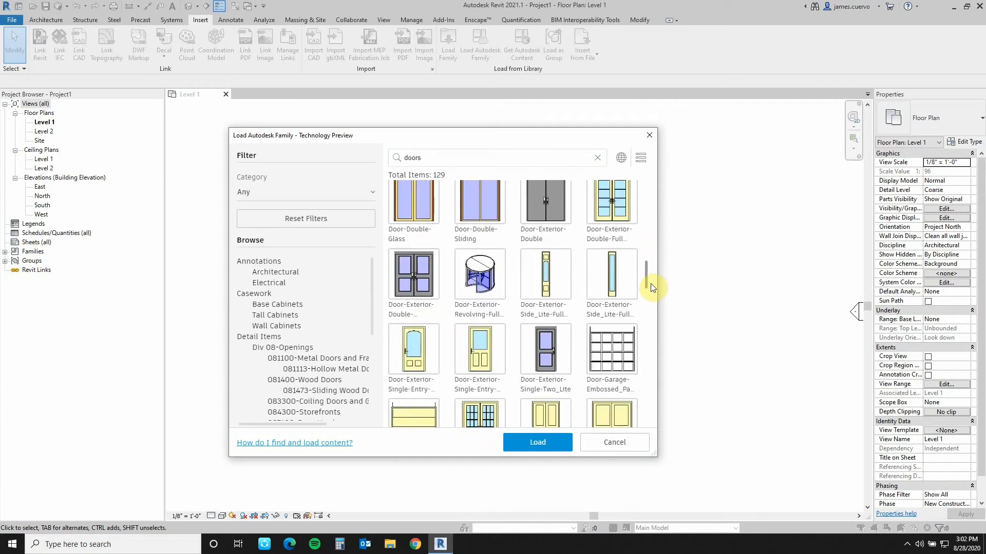
scroll("down", 3)
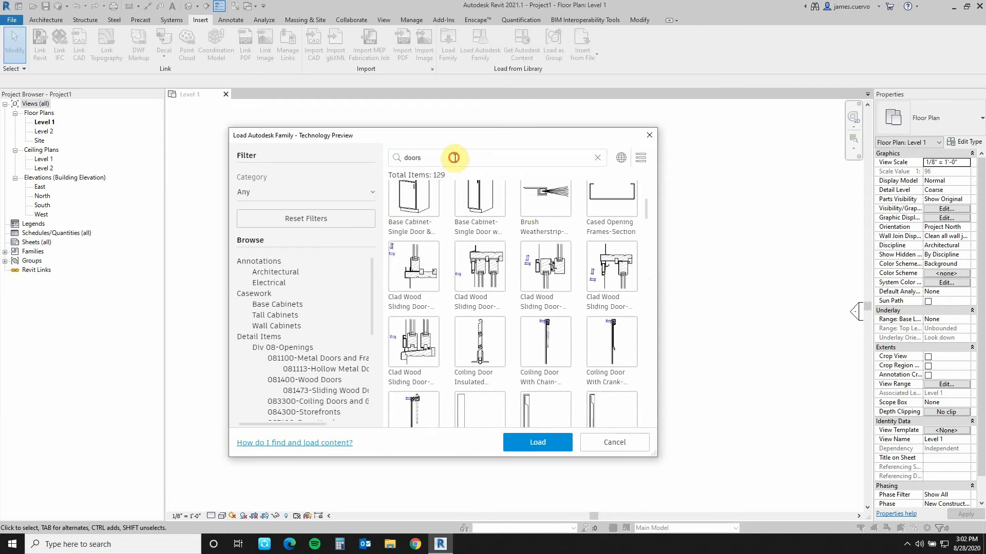
left_click(596, 158)
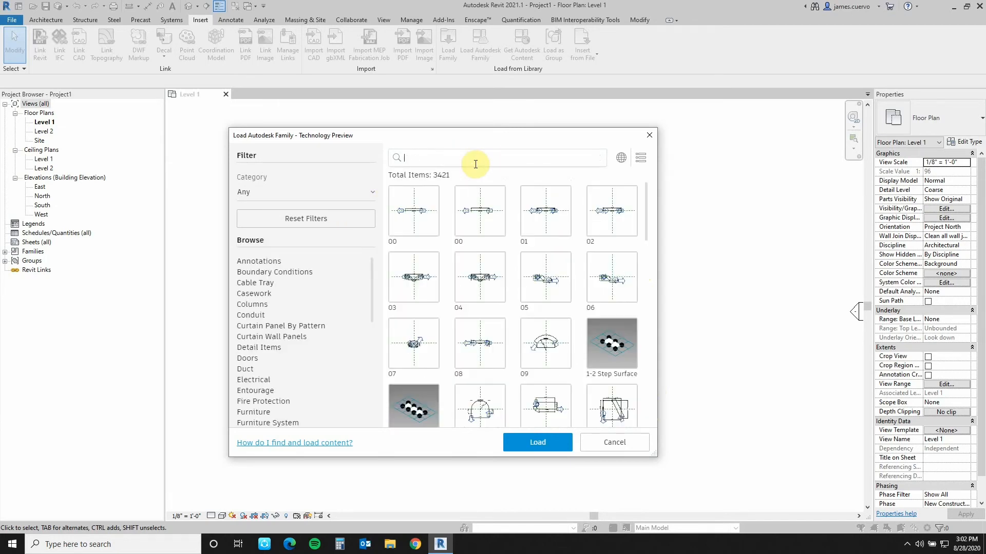
mouse_move(481, 174)
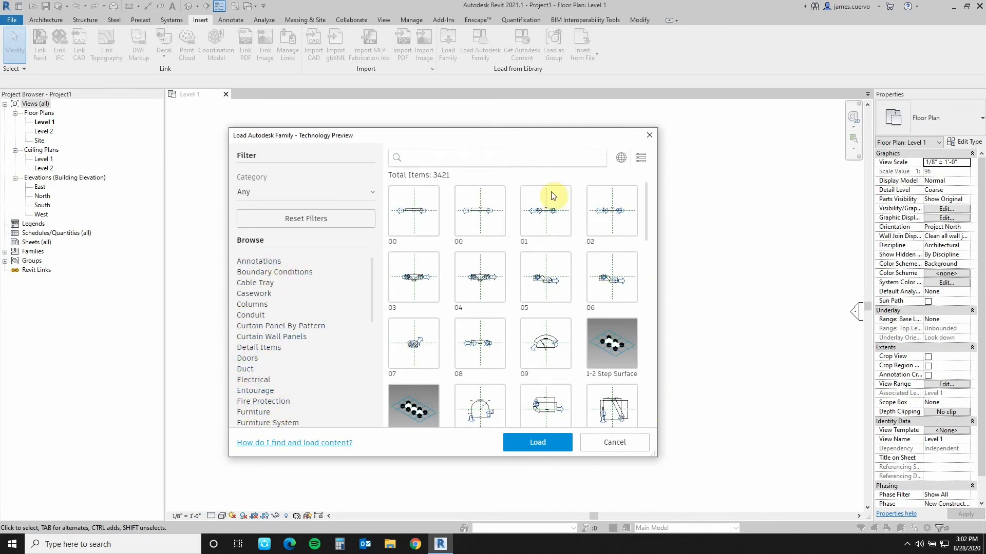
mouse_move(622, 158)
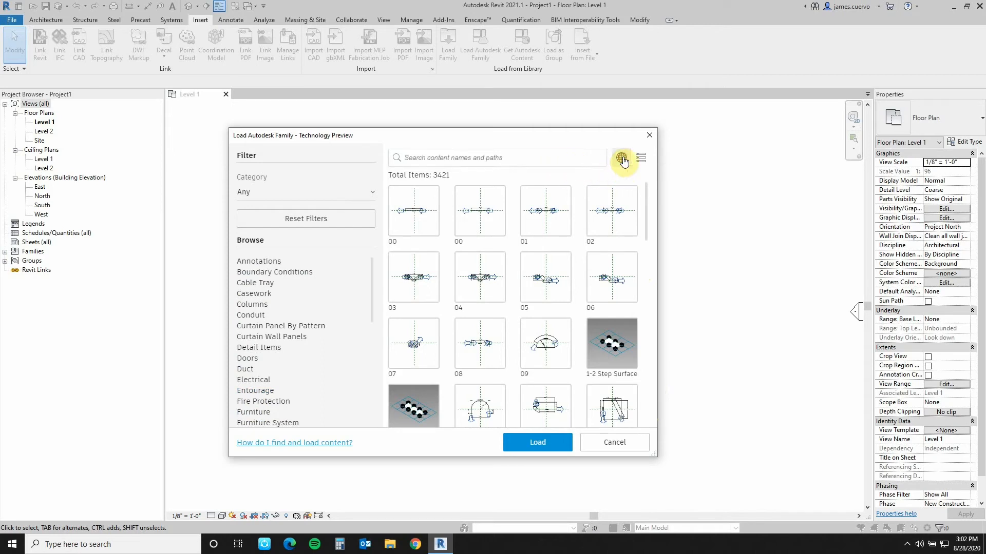
left_click(620, 158)
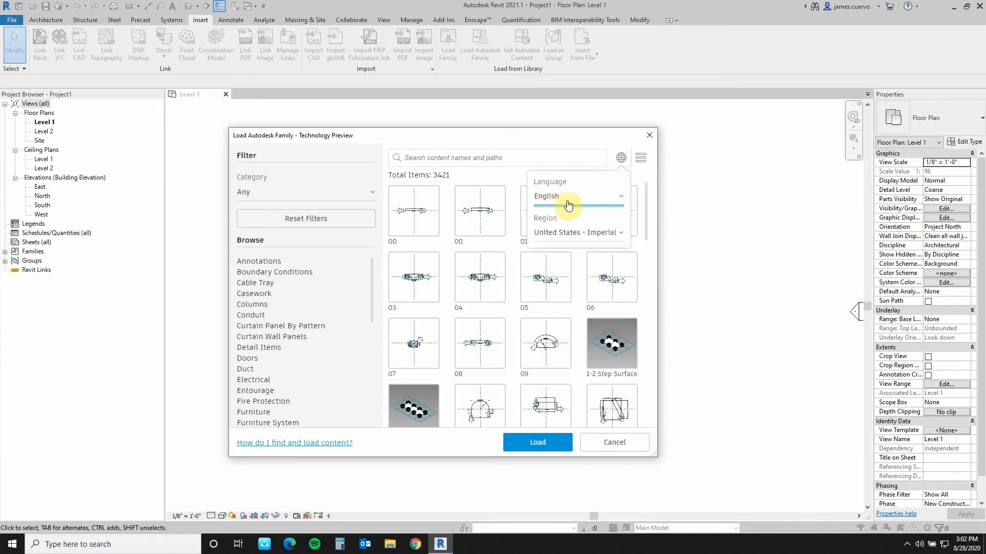
left_click(577, 232)
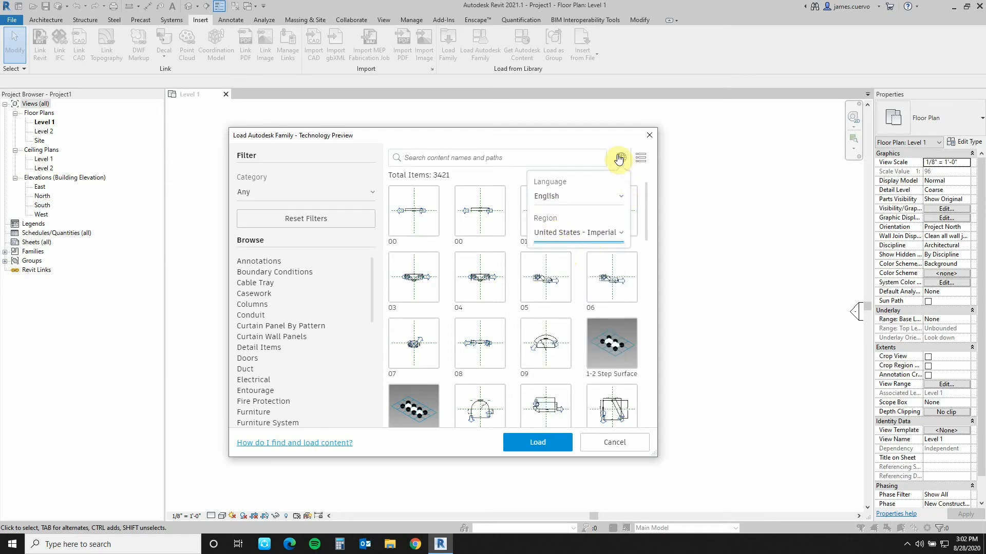
left_click(619, 158)
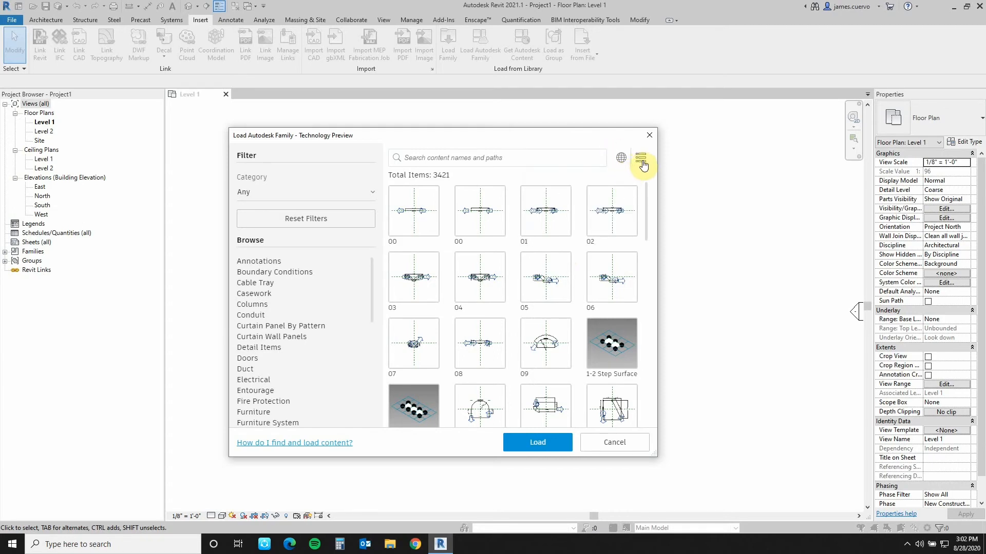
mouse_move(639, 158)
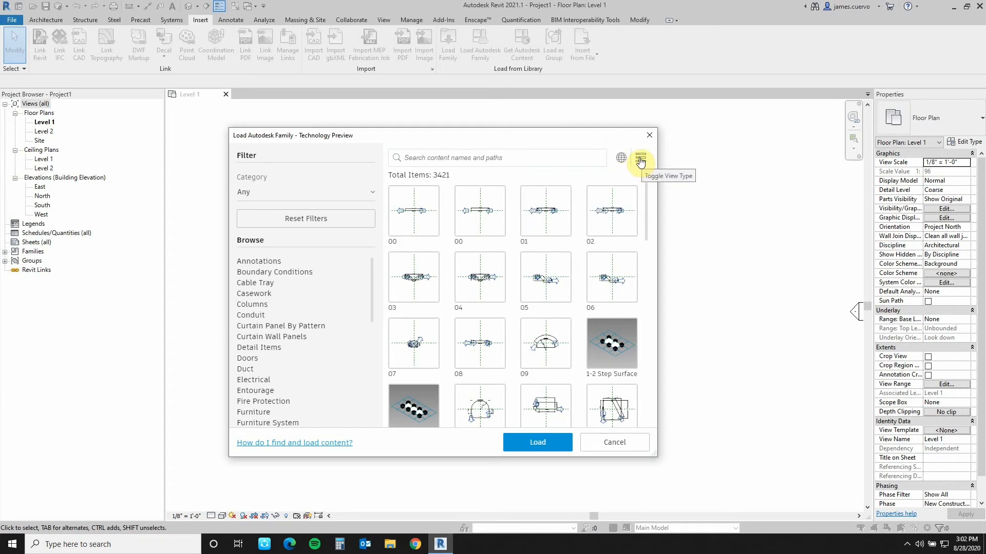
mouse_move(639, 161)
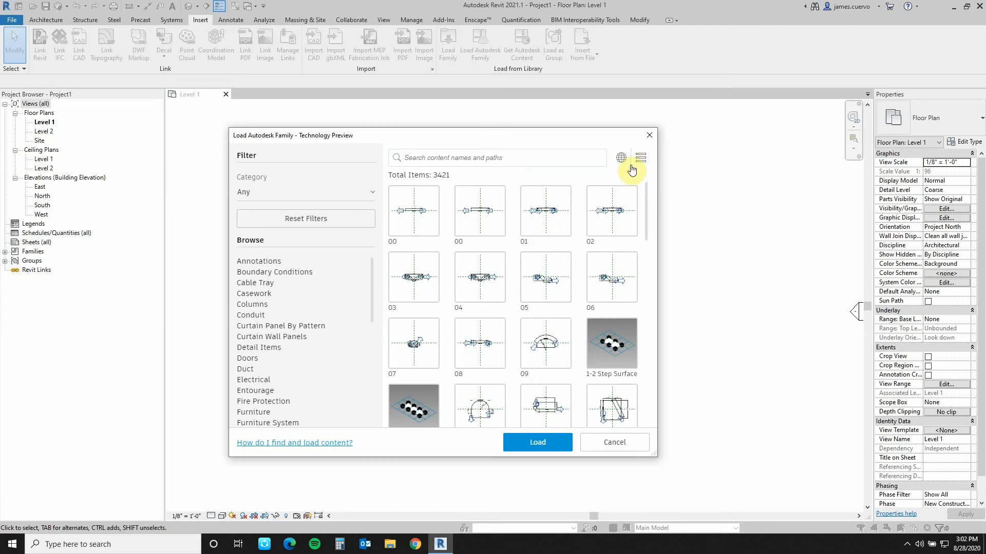
left_click(639, 159)
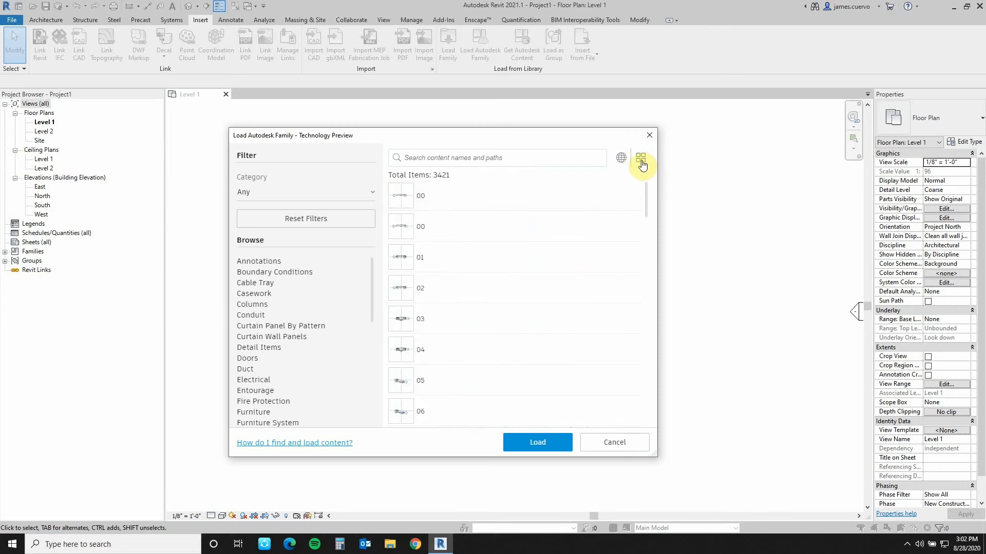
left_click(639, 158)
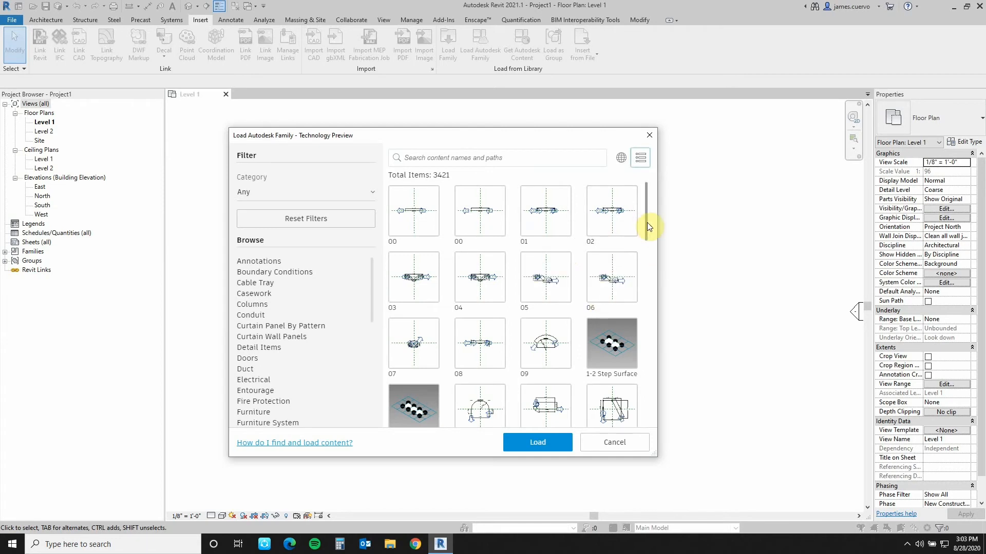
mouse_move(480, 173)
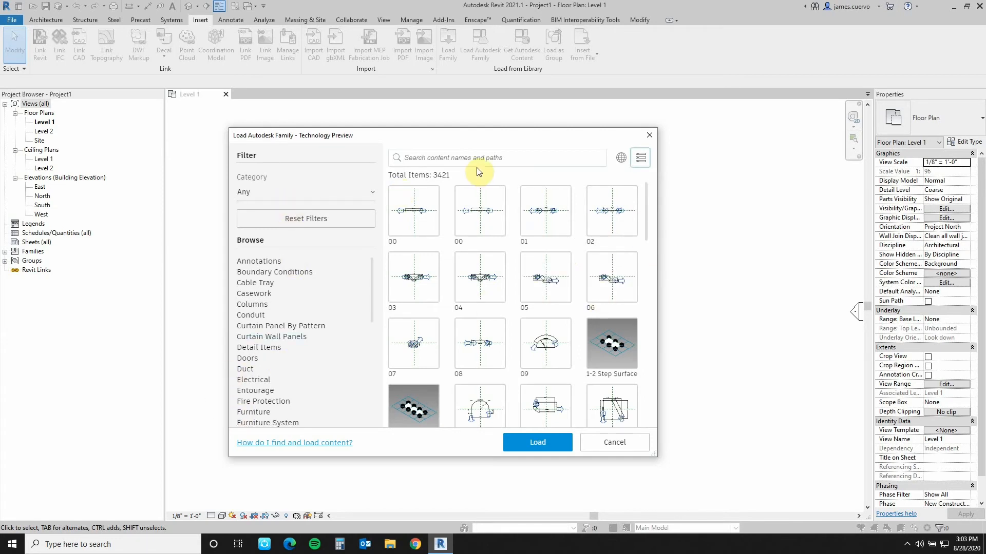
type("doors")
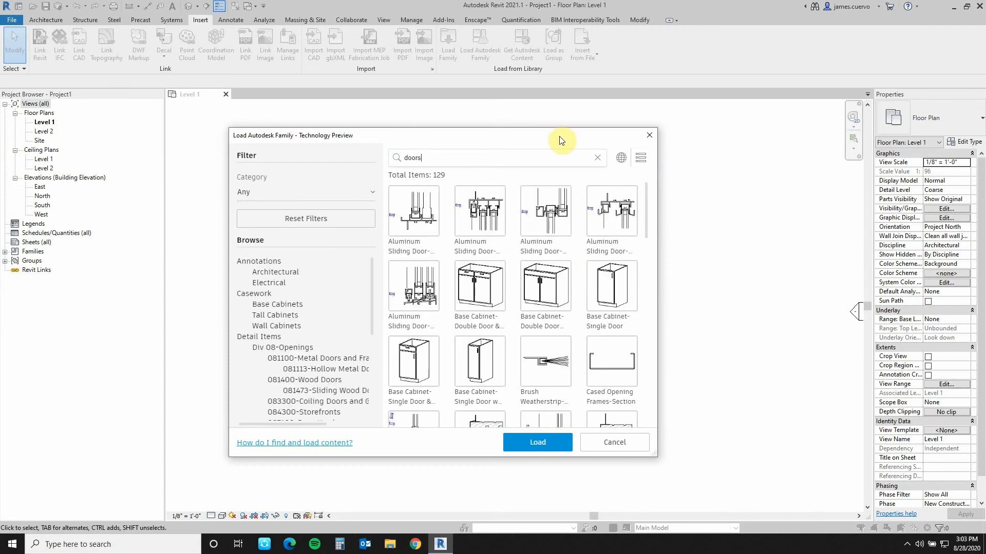
- Load Door-Exterior-Double with its 96" x 84" type selected in Specify Types
scroll("down", 3)
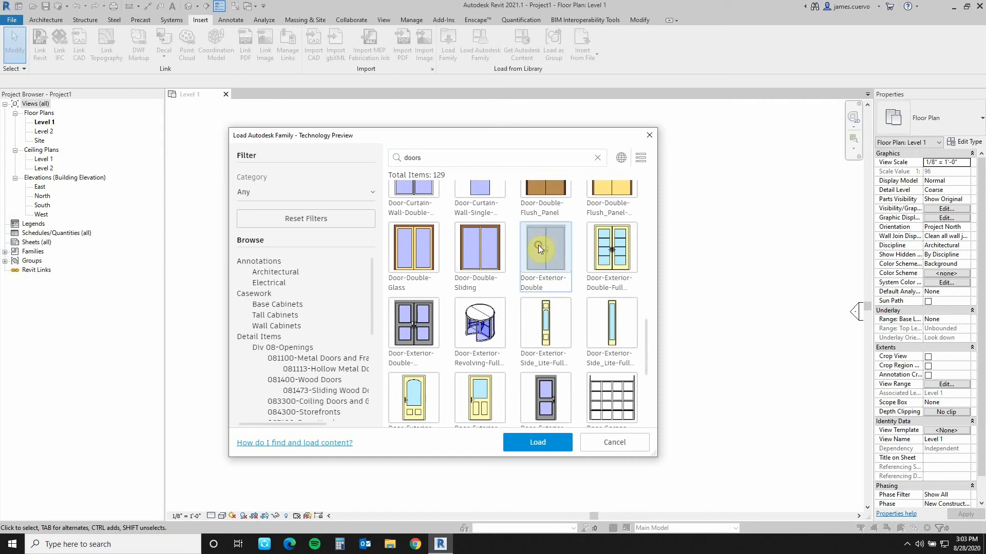
left_click(537, 441)
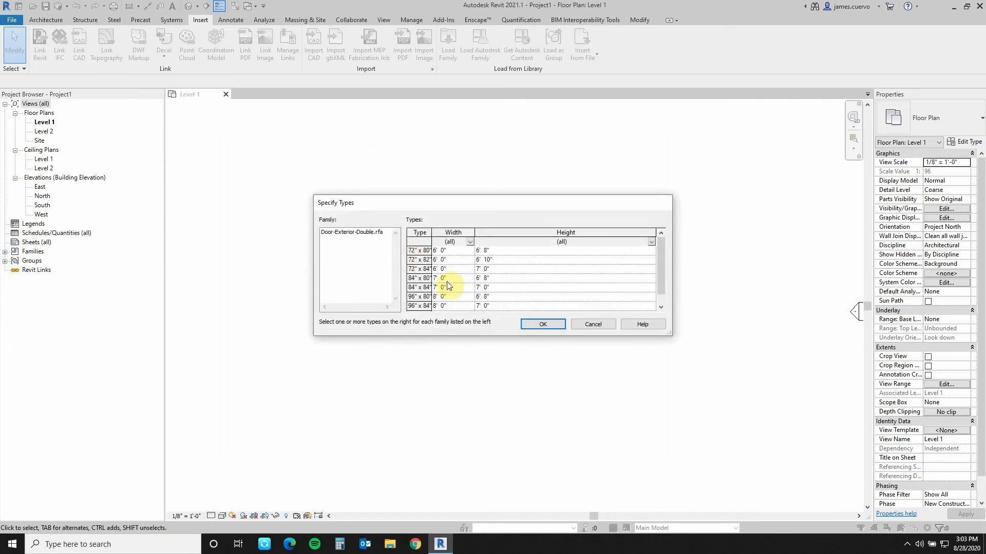
left_click(420, 306)
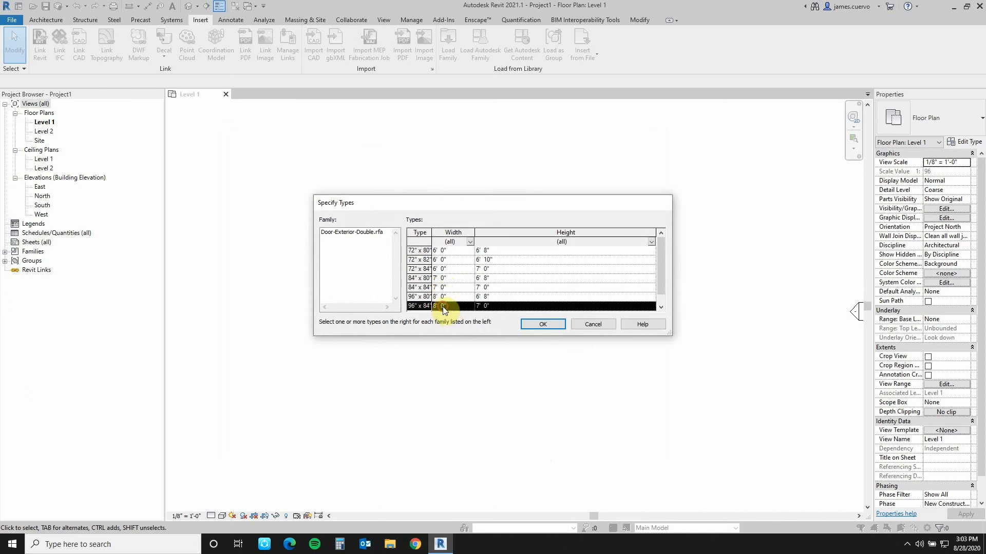
left_click(542, 323)
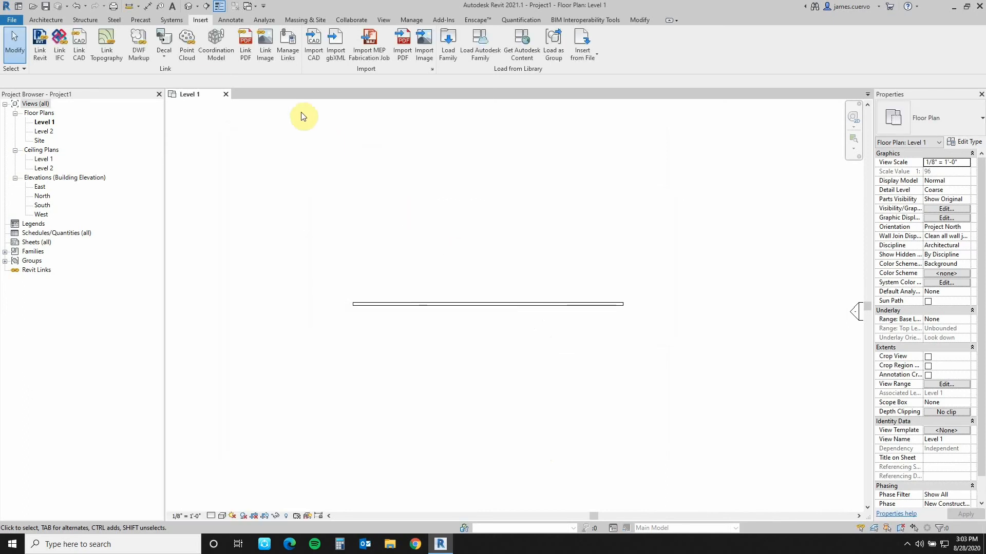
- Place the 96" x 84" double door into the Level 1 wall with the Door tool
left_click(45, 20)
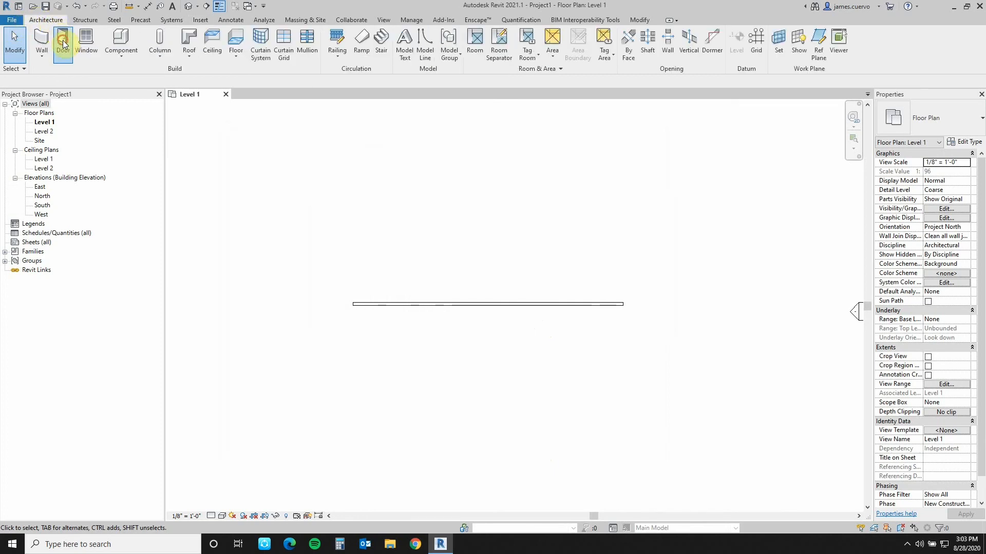
left_click(62, 44)
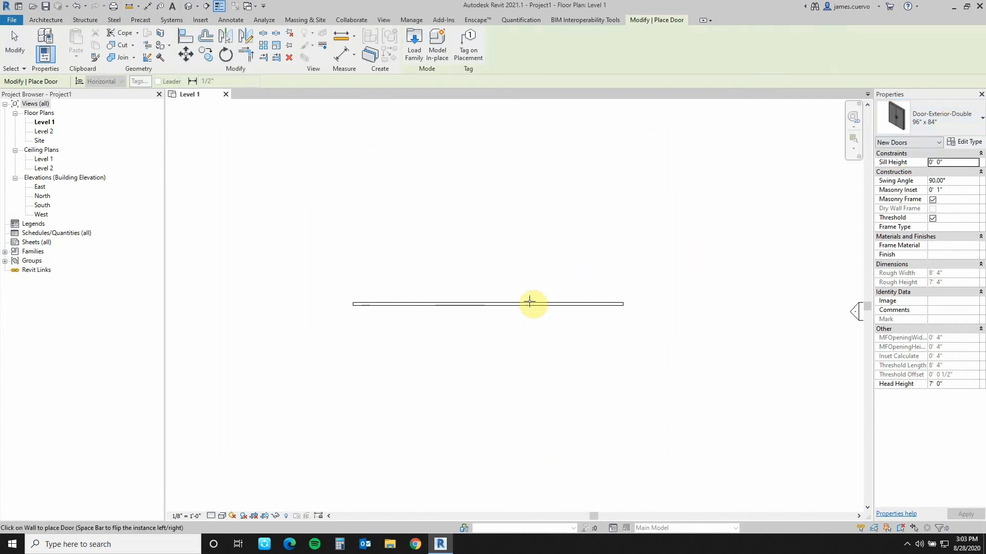
left_click(530, 304)
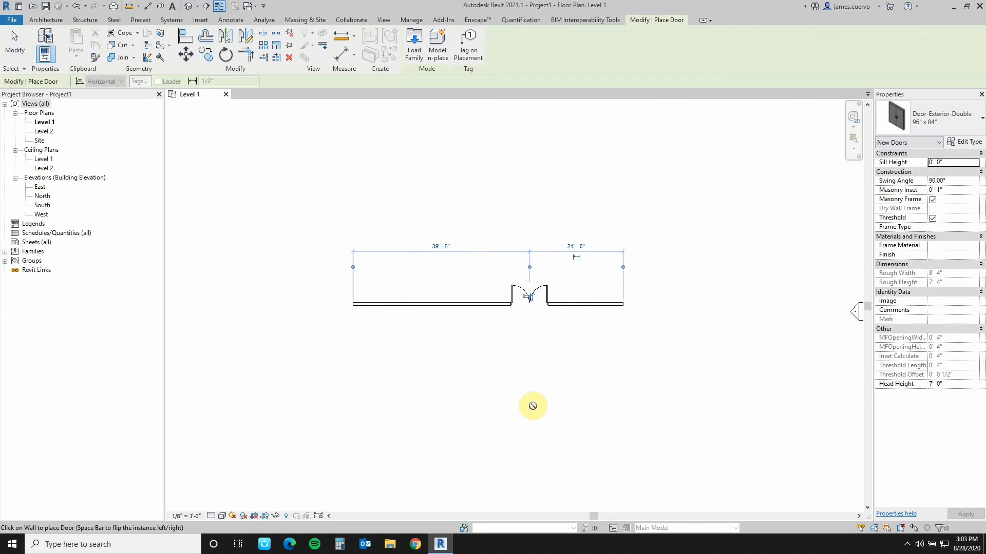